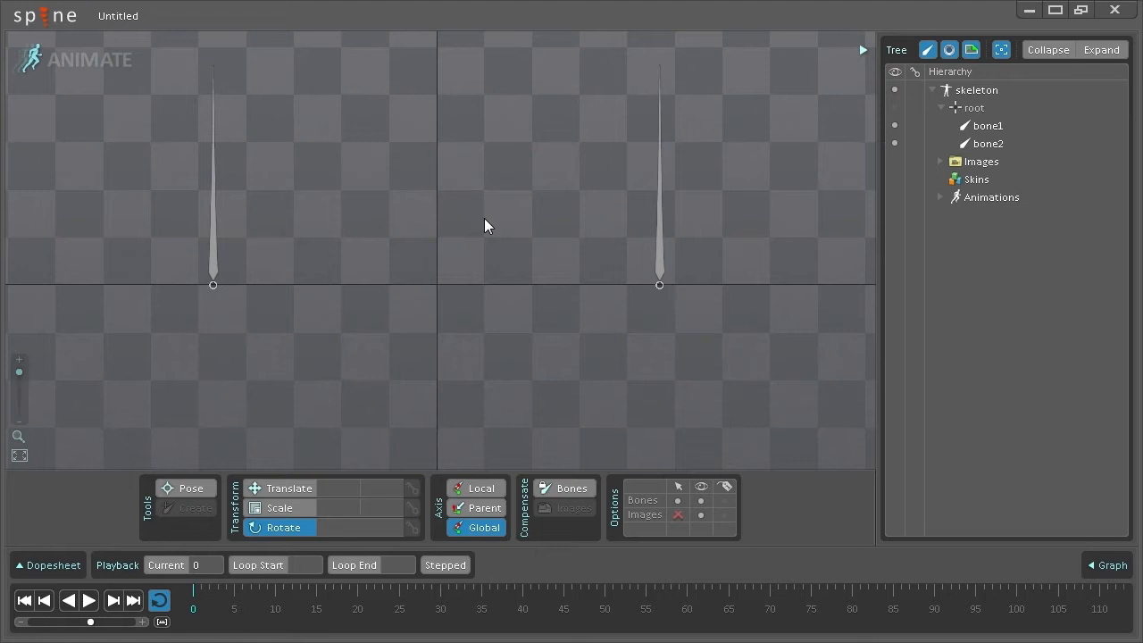
mouse_move(96, 154)
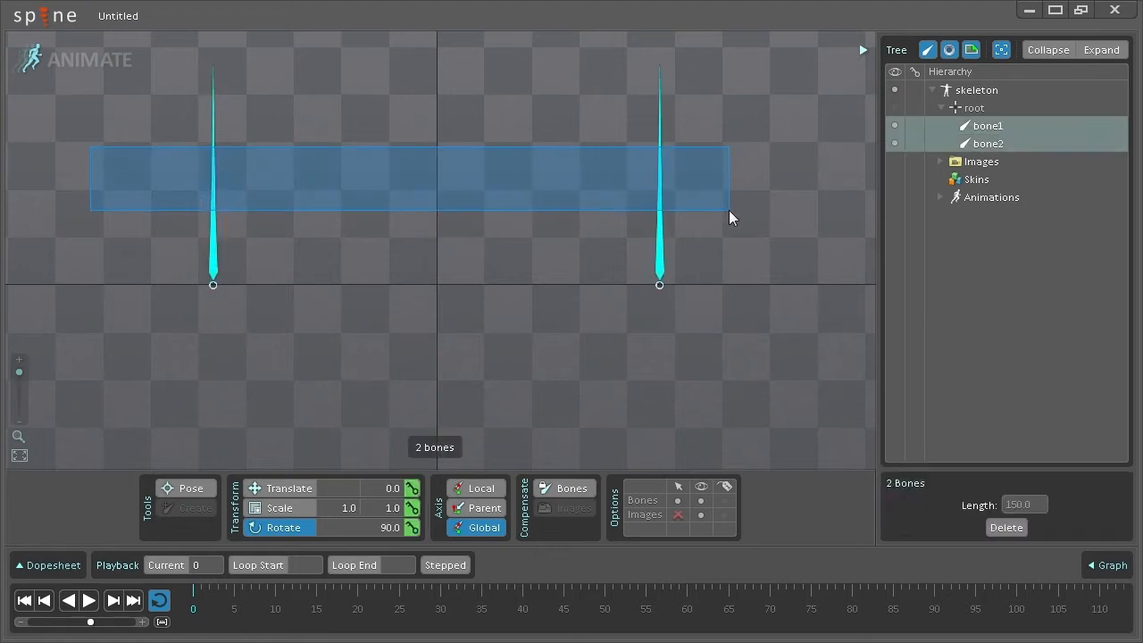
Step: Box-select both bones, bone1 and bone2, in the viewport
left_click(659, 285)
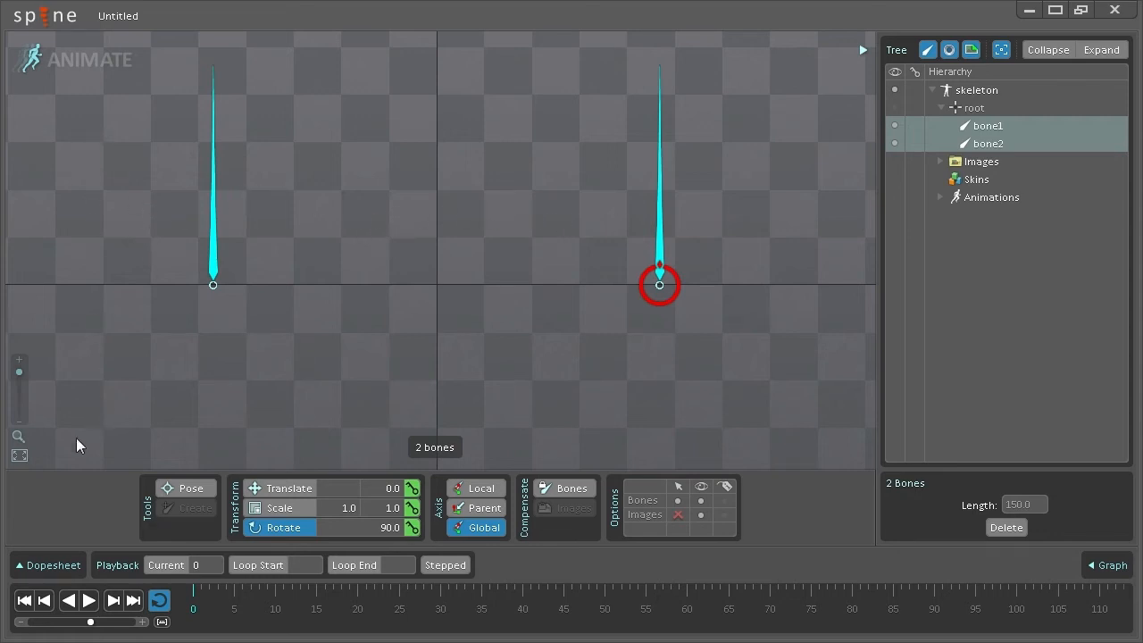
Step: Key both bones' rotation at frames 0, 20 and 40 in the Dopesheet and preview the swing
left_click(48, 565)
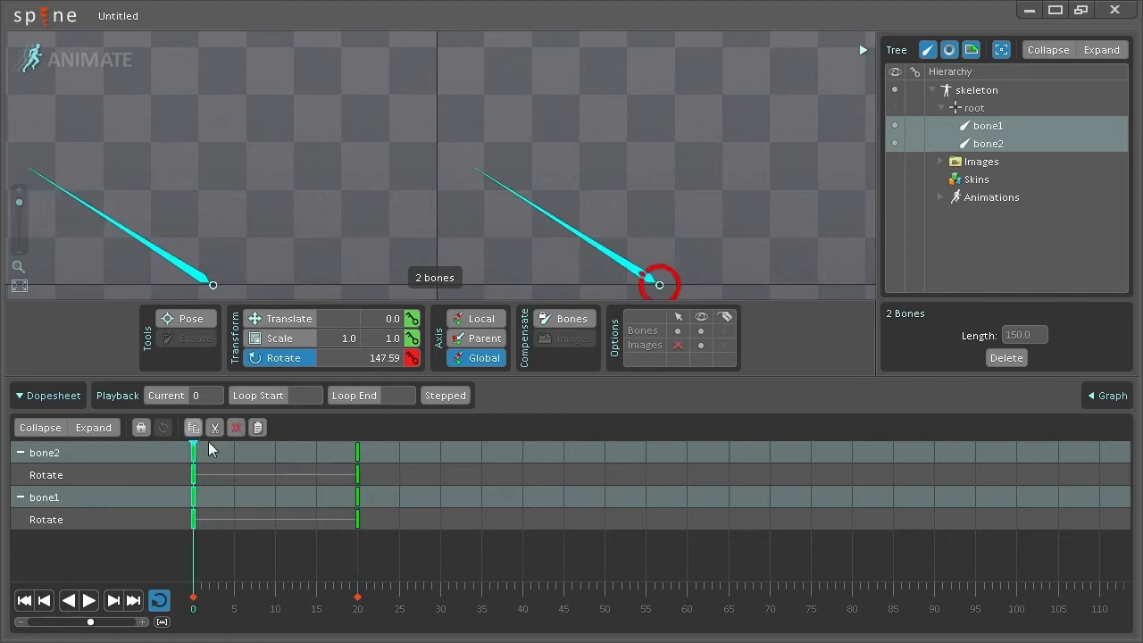
left_click(522, 443)
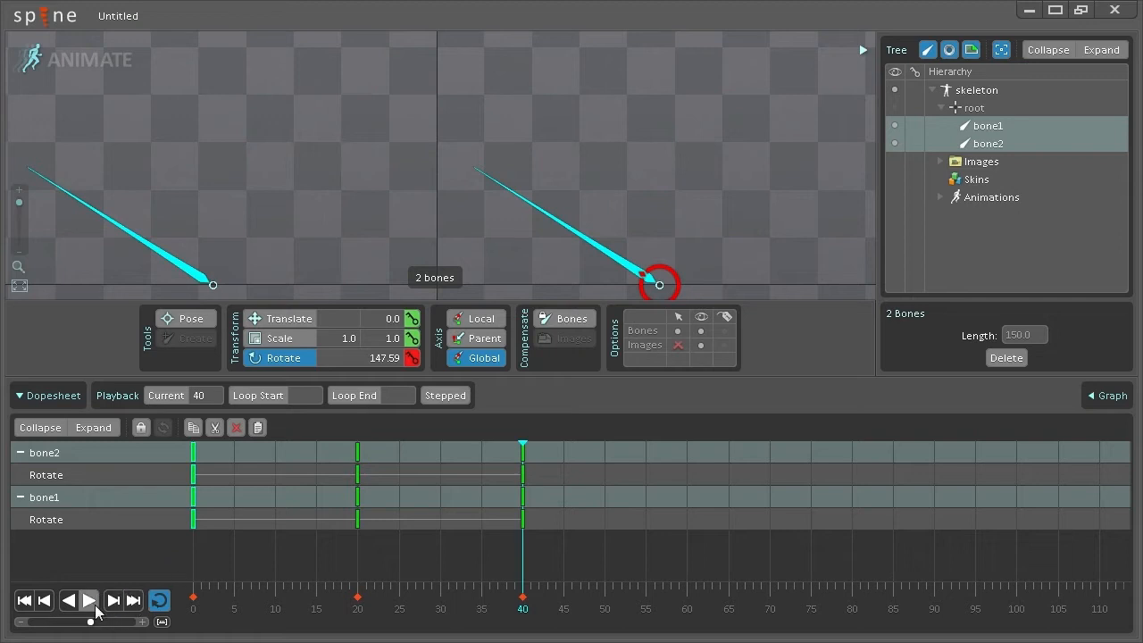
left_click(90, 600)
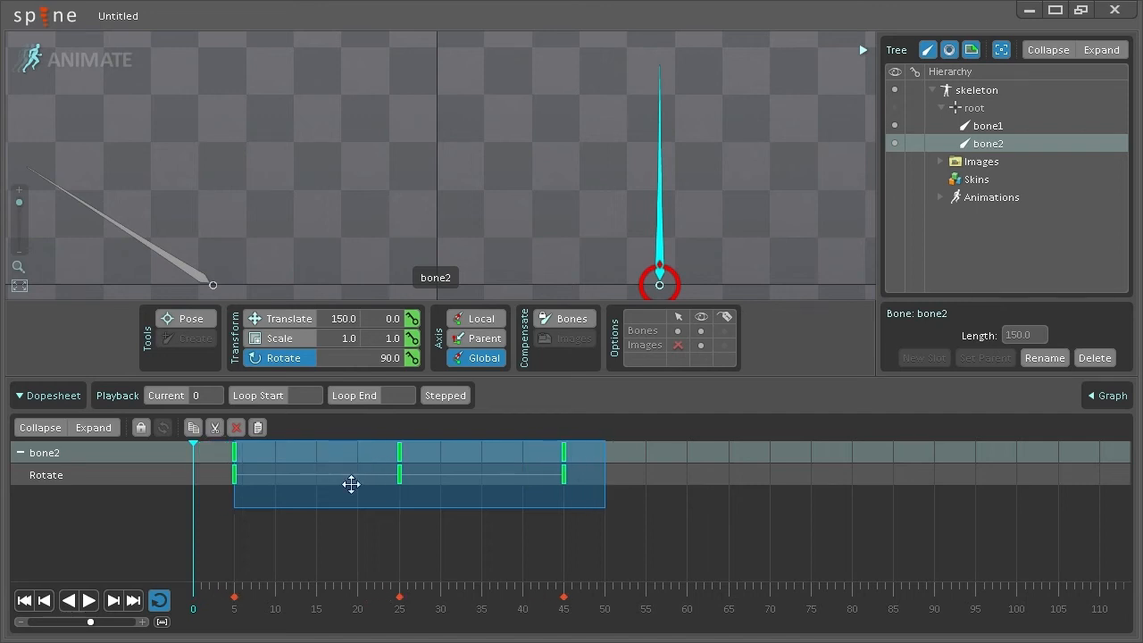
Step: Shift bone2's Rotate keys five frames later to 5, 25, 45 and preview the offset swing
left_click(522, 607)
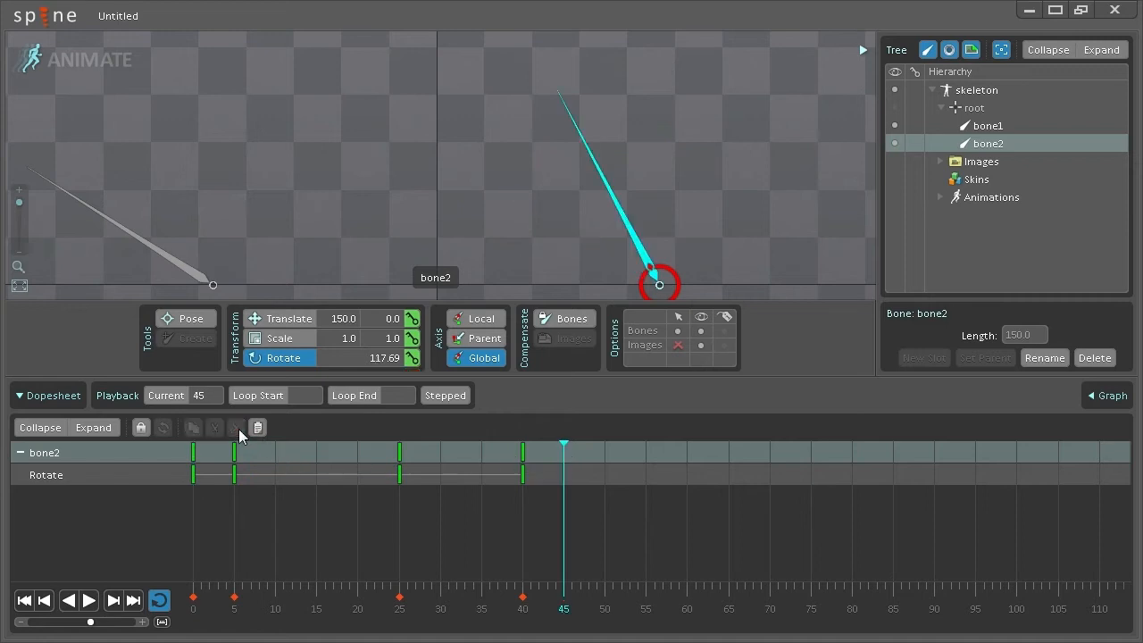
left_click(89, 600)
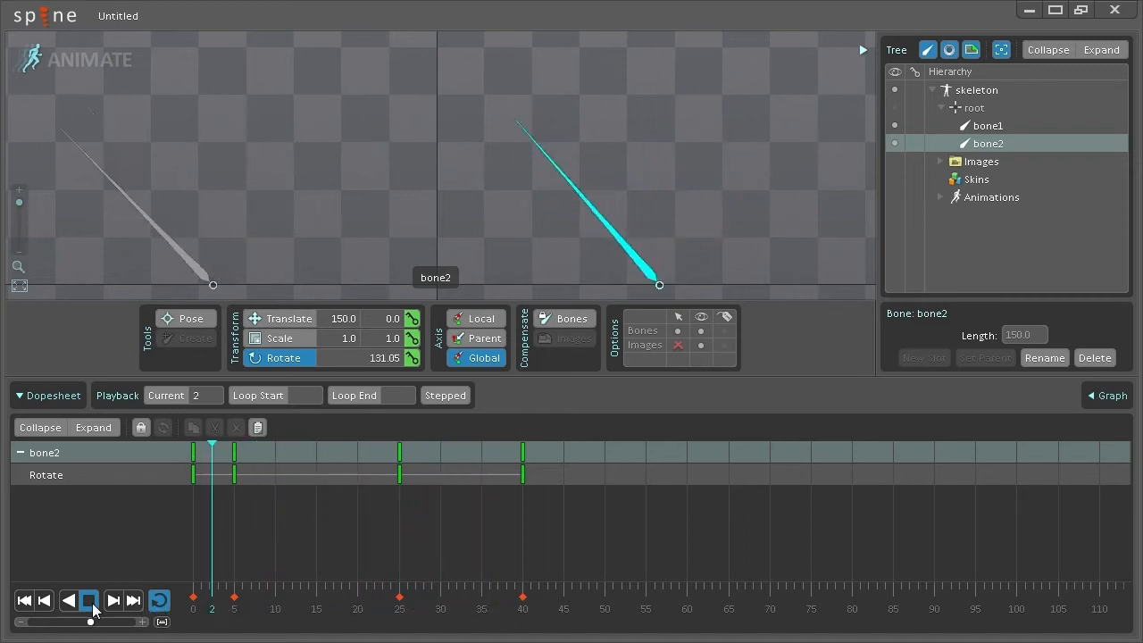
Step: Re-time bone2's rotation keys to frames 0, 10, 15, 35 and 40, closing the loop
left_click(68, 601)
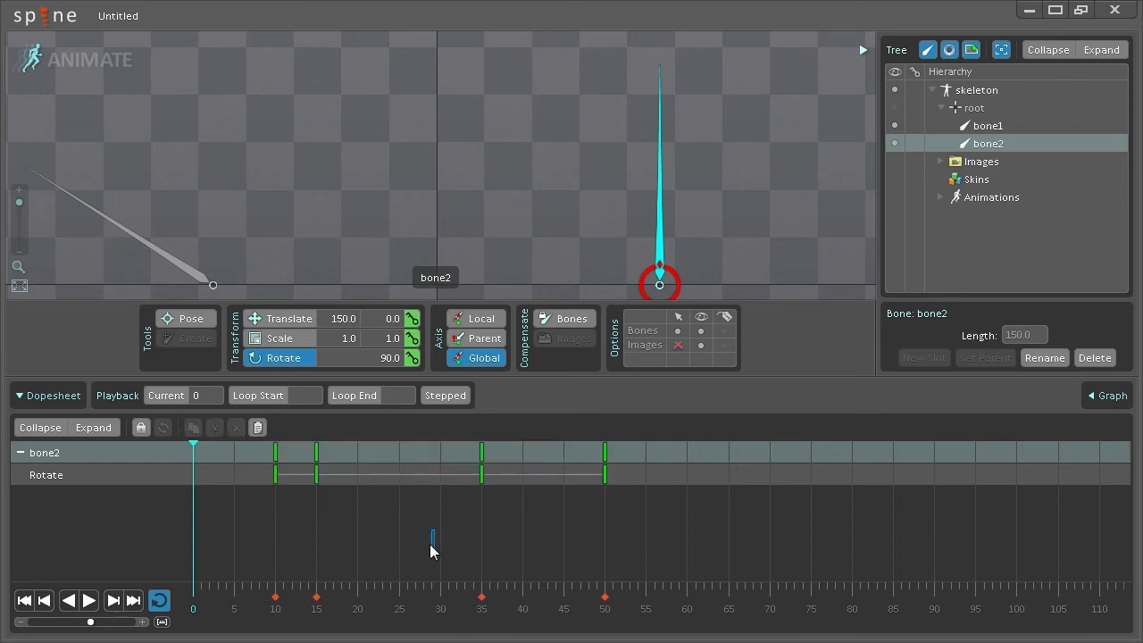
left_click(521, 597)
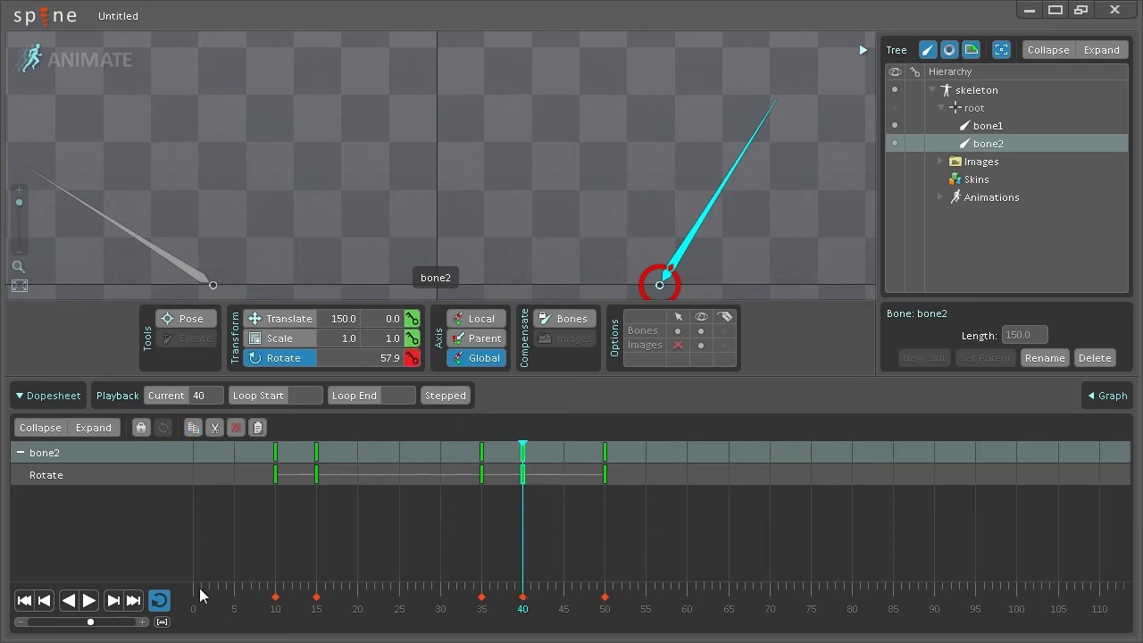
left_click(258, 426)
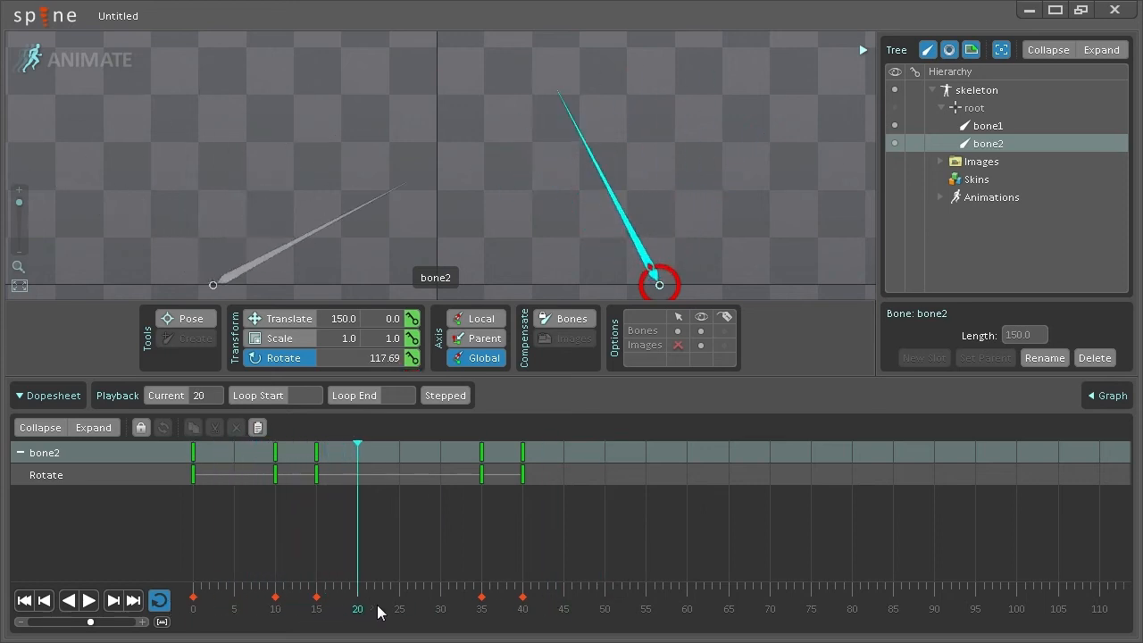
Step: Delete bone2's extra key at frame 10 and replay to check the loop with keys 0, 15, 35, 40
left_click(25, 600)
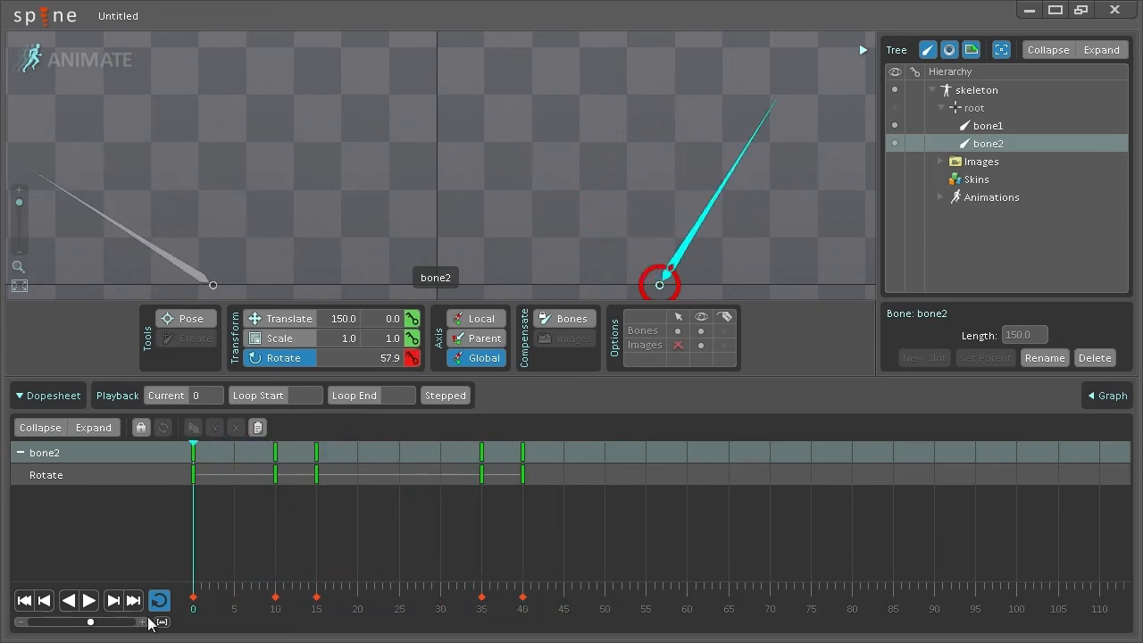
left_click(87, 601)
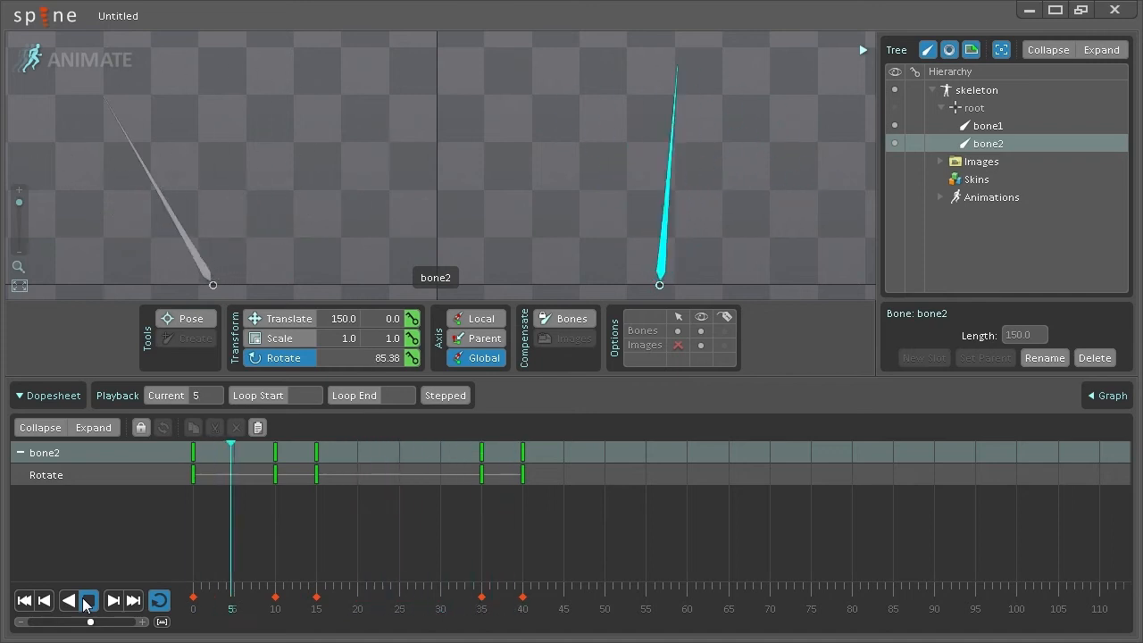
left_click(86, 600)
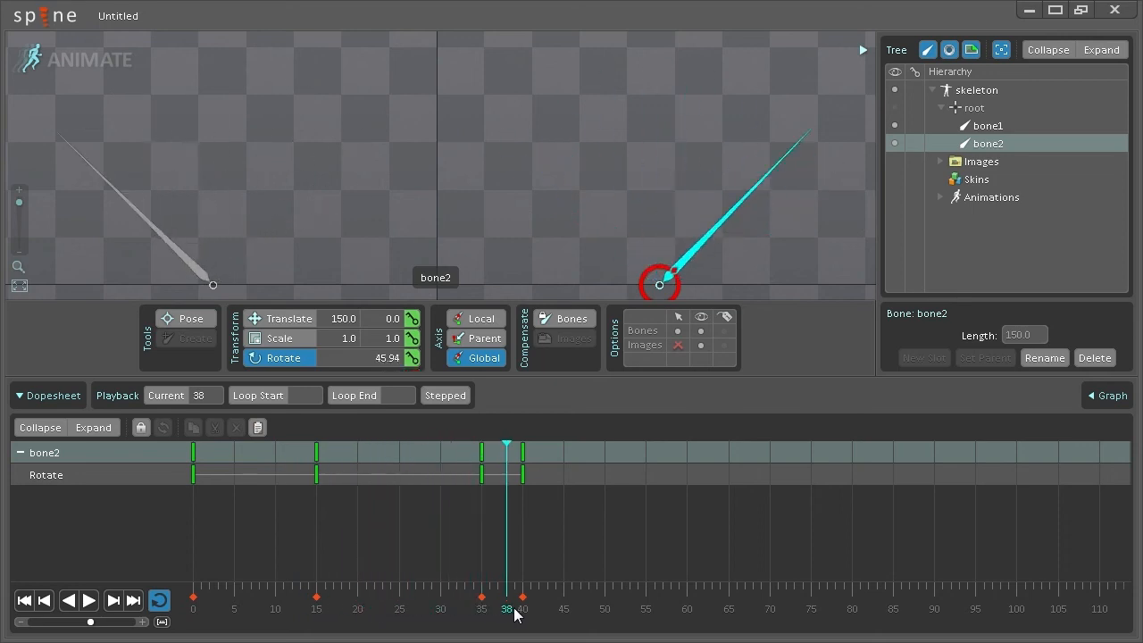
left_click(88, 601)
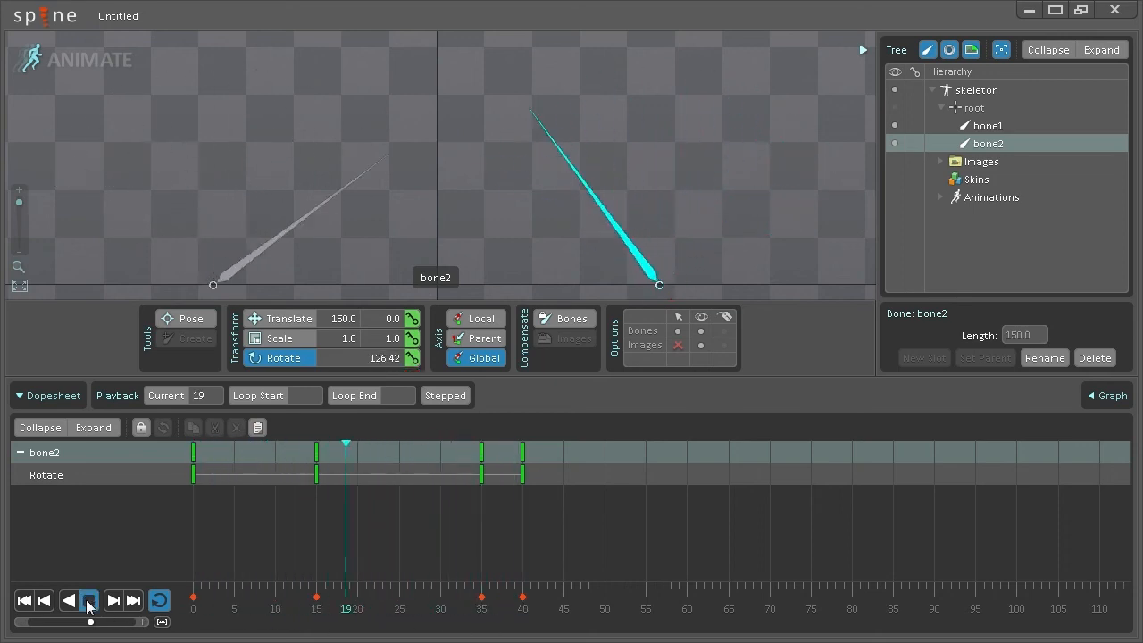
left_click(87, 600)
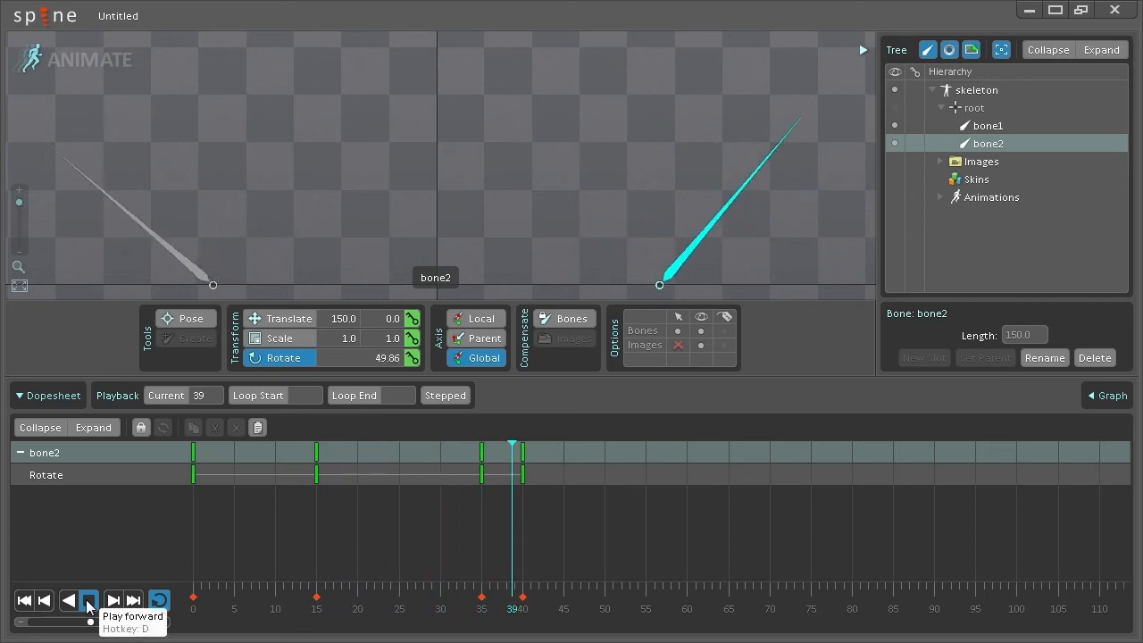
left_click(87, 601)
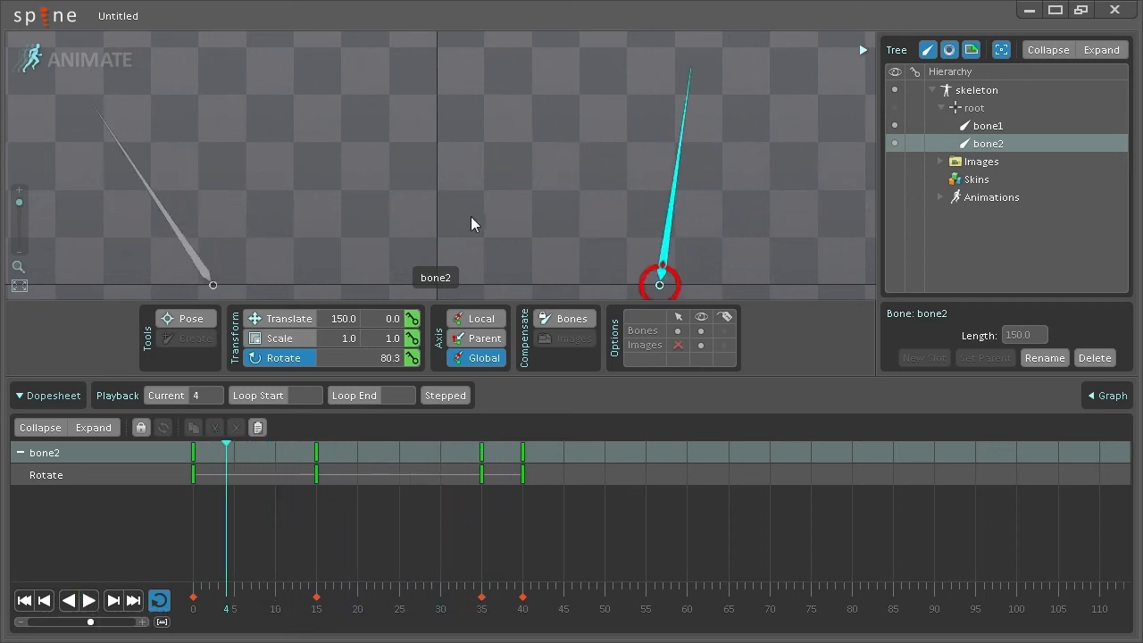
mouse_move(450, 205)
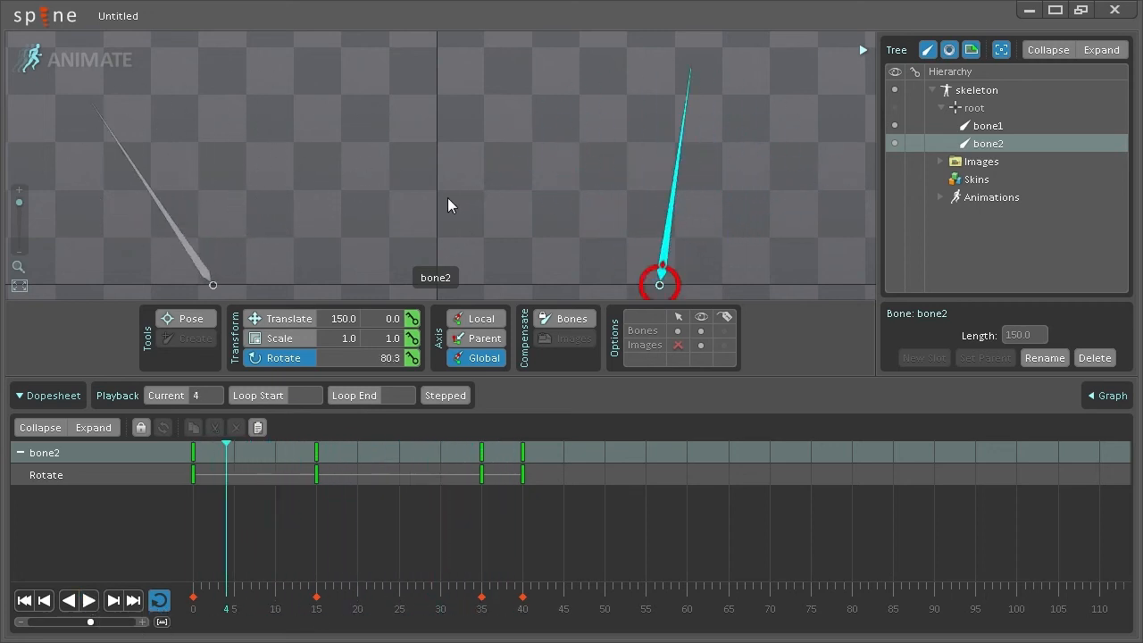